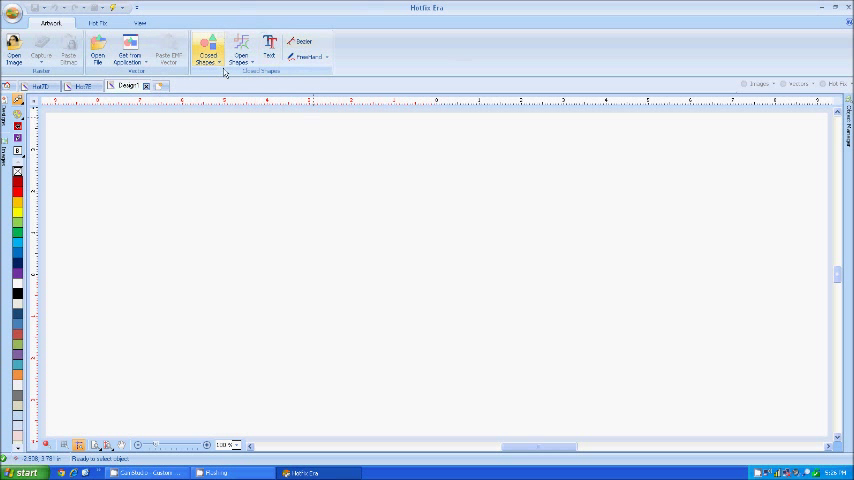
# Step: Begin a text object in Arial Black and start typing CHEER
pyautogui.click(268, 44)
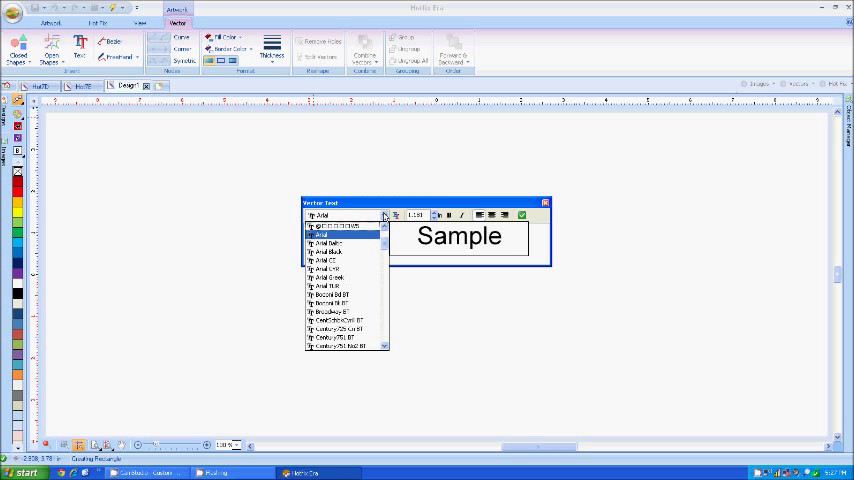
pyautogui.click(328, 252)
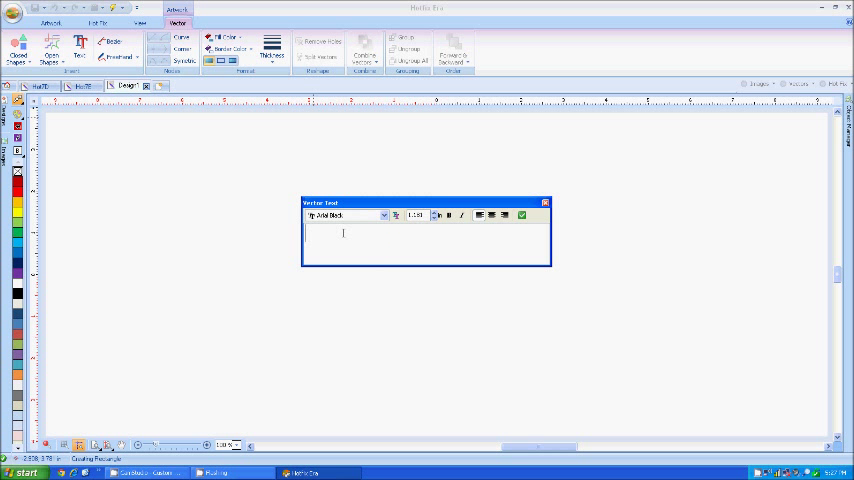
pyautogui.write('CHEER')
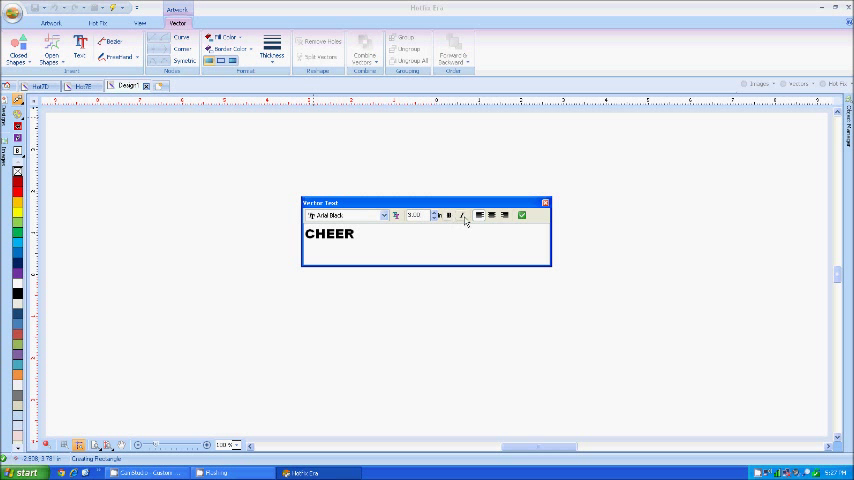
# Step: Confirm the text so CHEER appears on the design as bold red letters
pyautogui.click(520, 216)
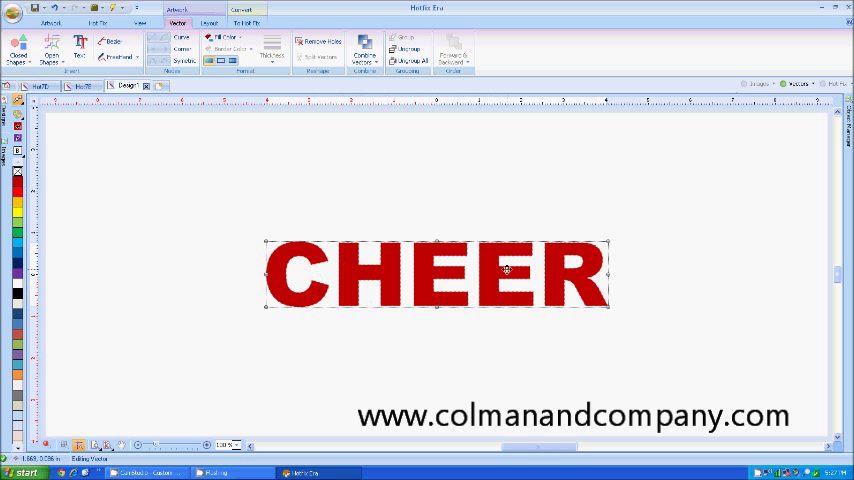
pyautogui.moveTo(336, 162)
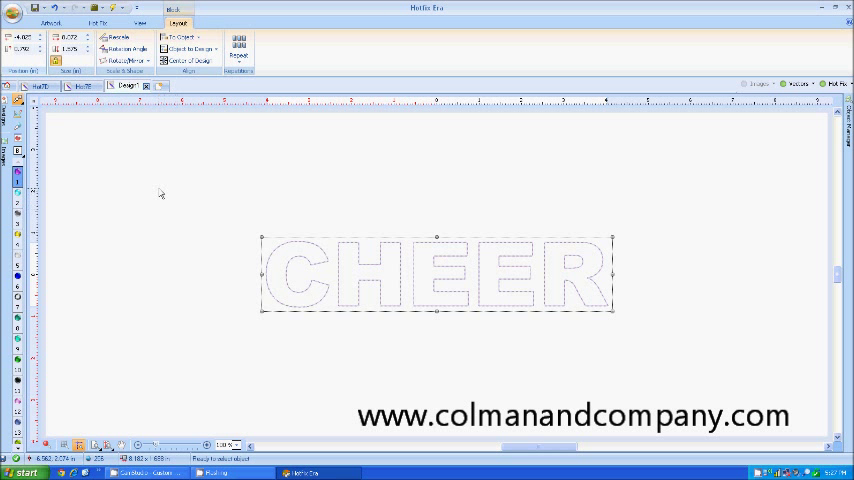
# Step: Apply Outline Hot Fix so purple rhinestones trace the CHEER letter outlines
pyautogui.click(48, 24)
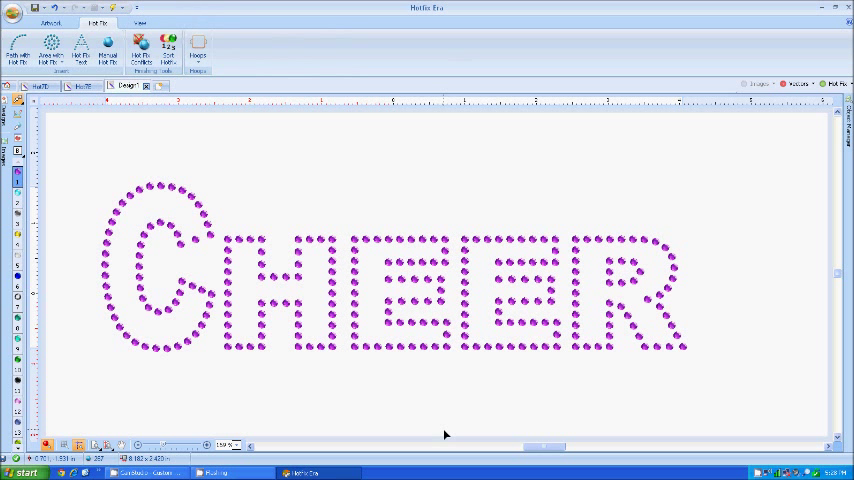
pyautogui.click(280, 292)
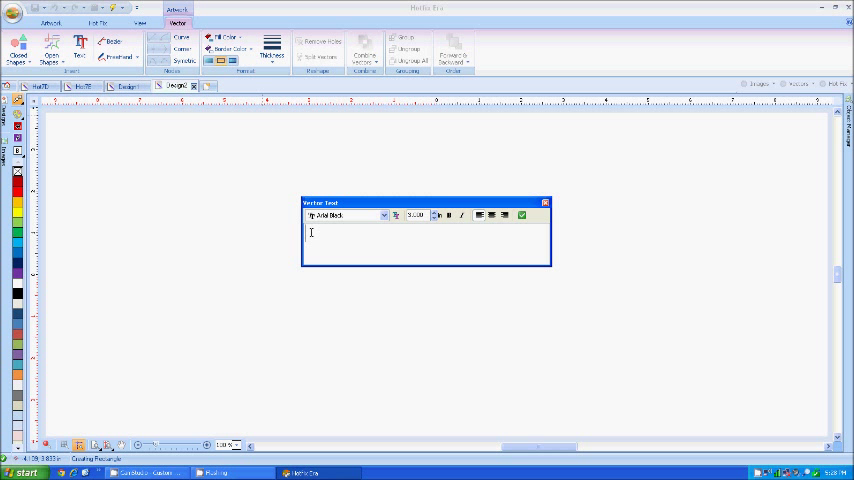
# Step: Enter CHEER in the Vertical Text dialog and place it as bold red text
pyautogui.write('CHEE')
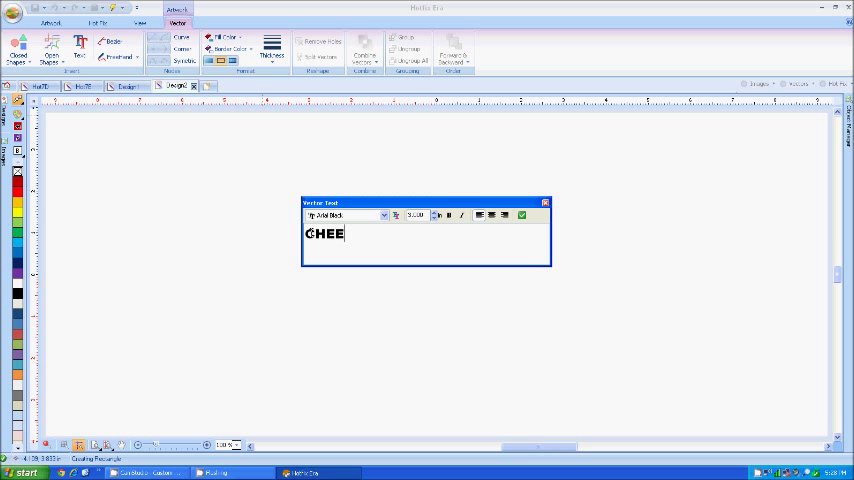
pyautogui.write('R')
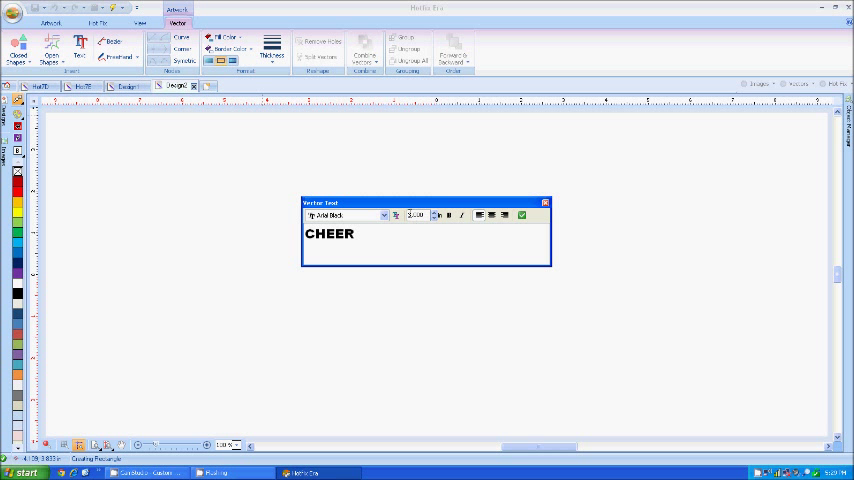
pyautogui.click(520, 216)
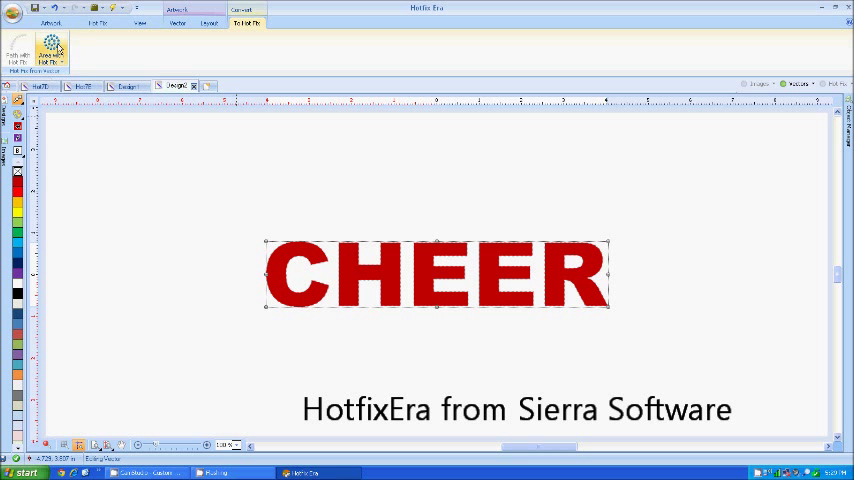
# Step: Choose an Area Hot Fix fill type and fill the CHEER letters solidly with purple stones
pyautogui.click(52, 50)
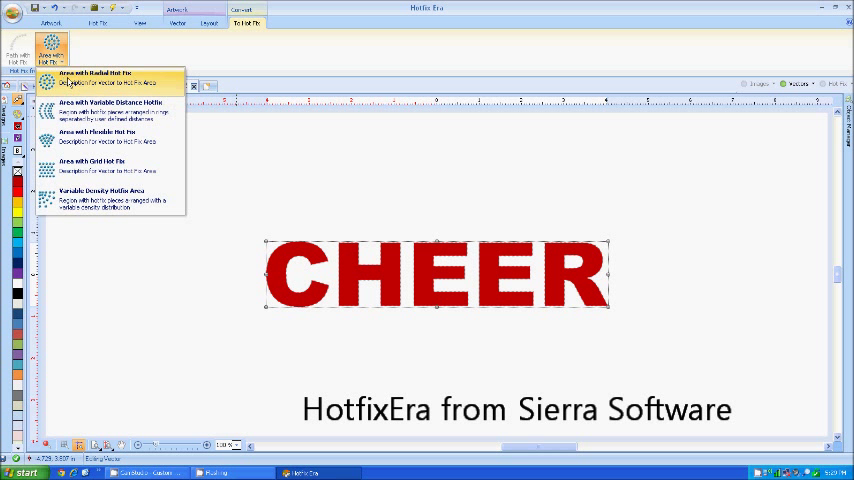
pyautogui.click(180, 24)
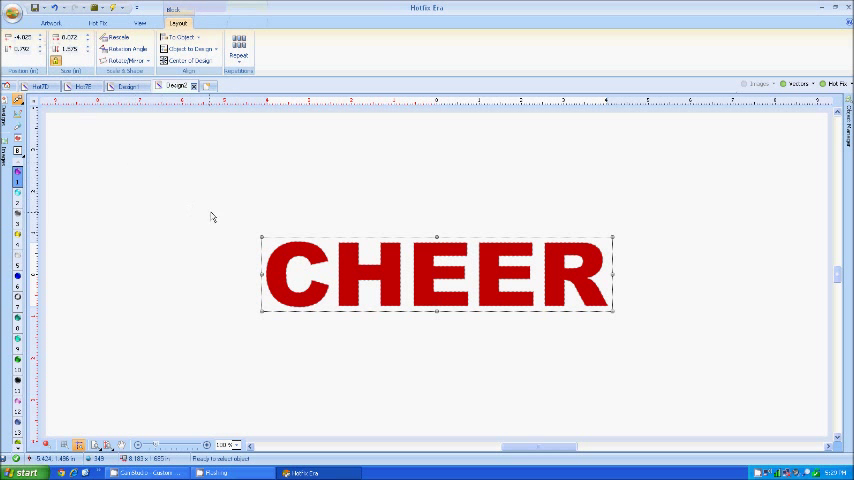
pyautogui.click(52, 24)
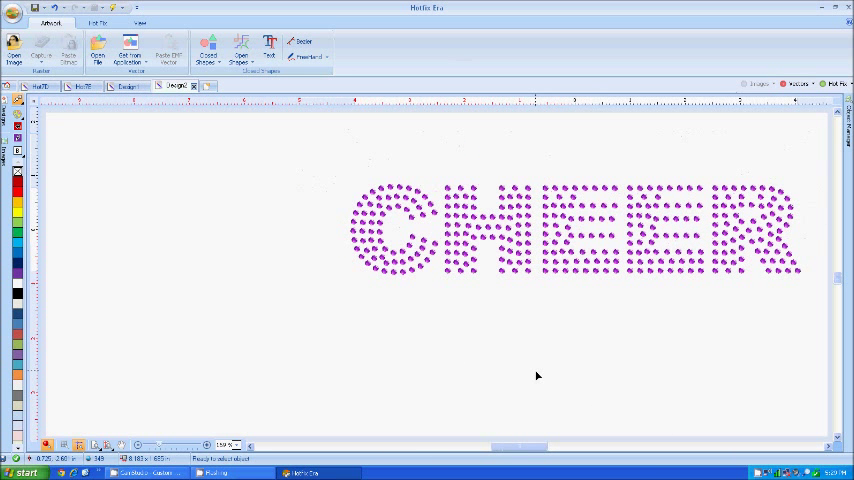
# Step: Adjust the area fill spacing so the CHEER stones sit in a more open, even pattern
pyautogui.click(398, 232)
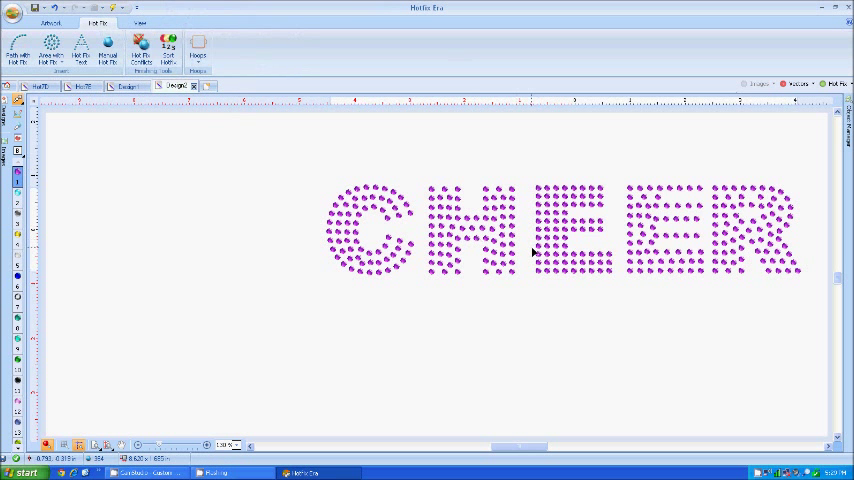
pyautogui.click(664, 232)
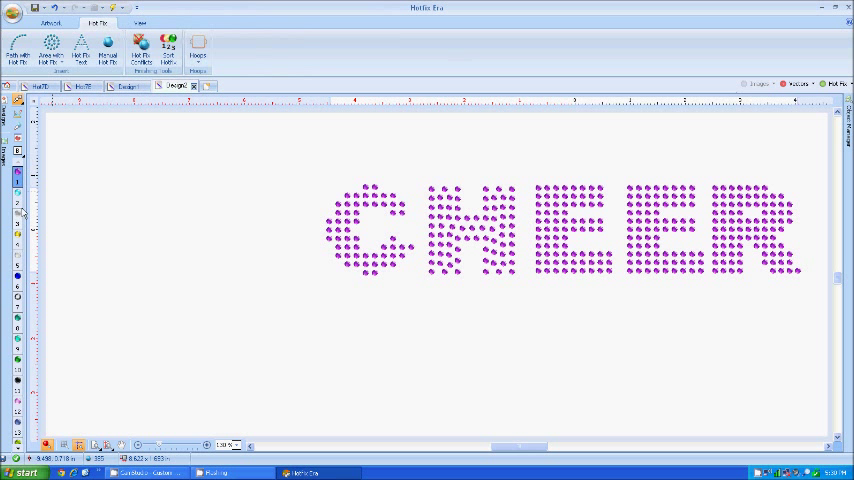
# Step: Select the filled CHEER stones and send the pattern to a compatible cutting device
pyautogui.click(372, 230)
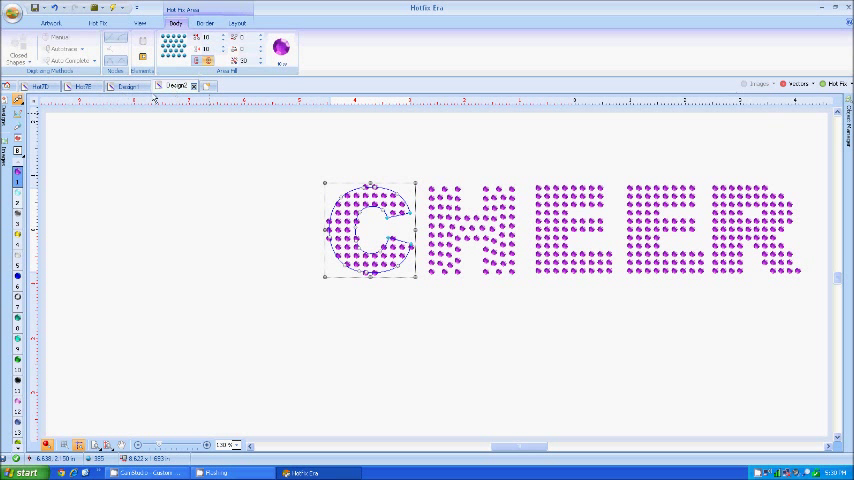
pyautogui.click(12, 12)
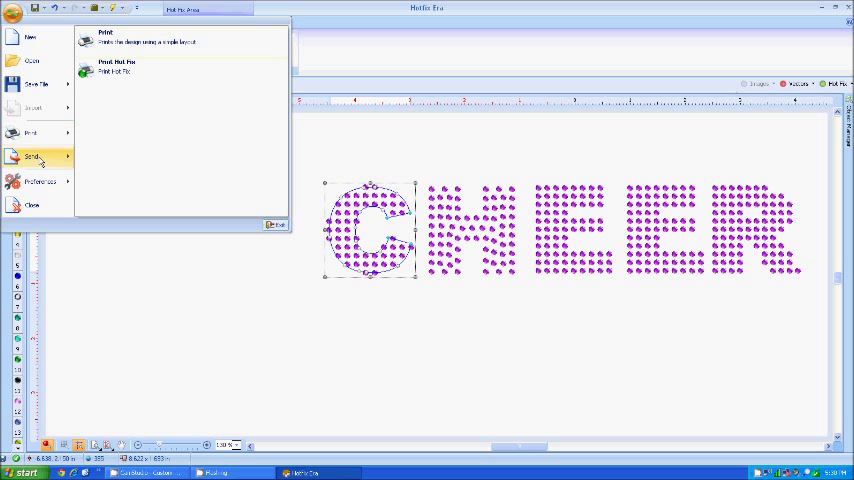
pyautogui.click(32, 156)
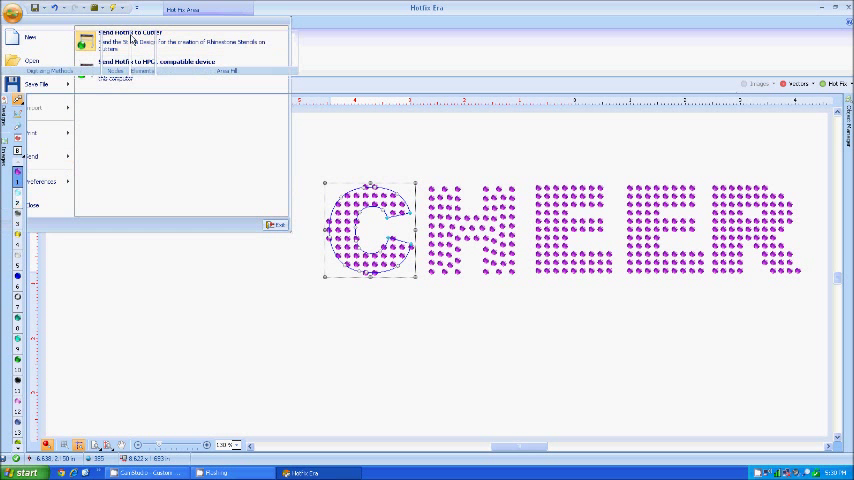
pyautogui.click(130, 32)
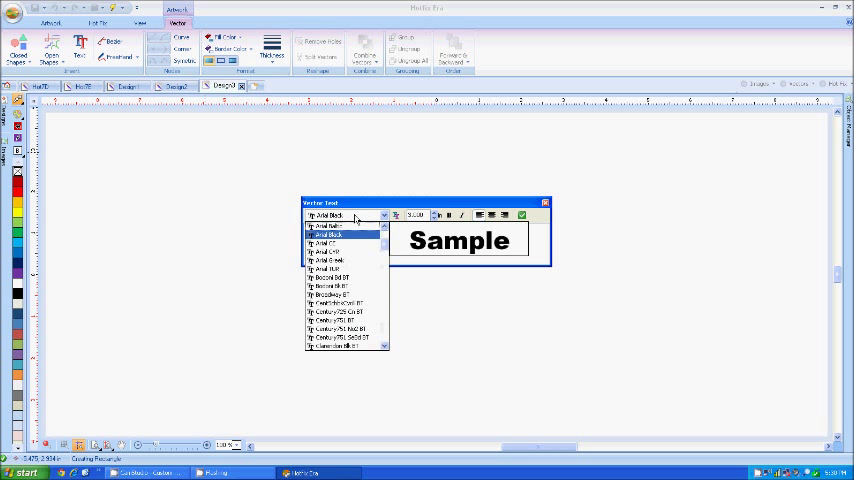
# Step: Place CHEER in a lighter-weight font on the third design as outlined letters
pyautogui.click(330, 232)
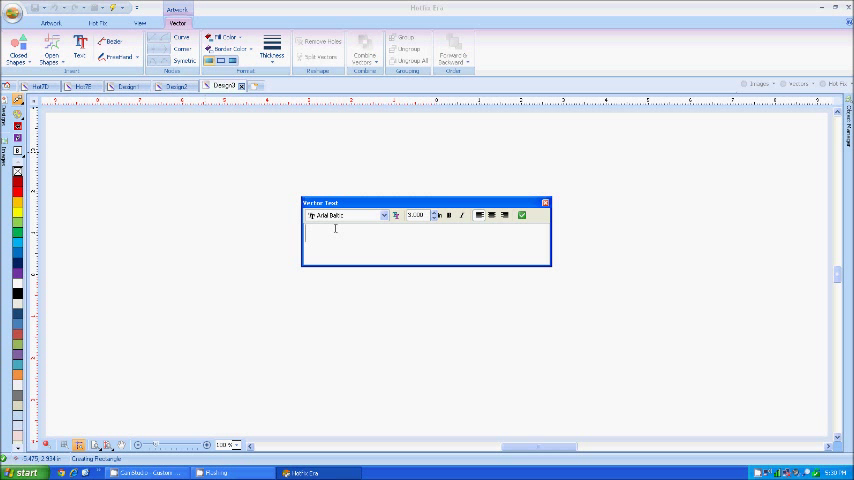
pyautogui.write('CHE')
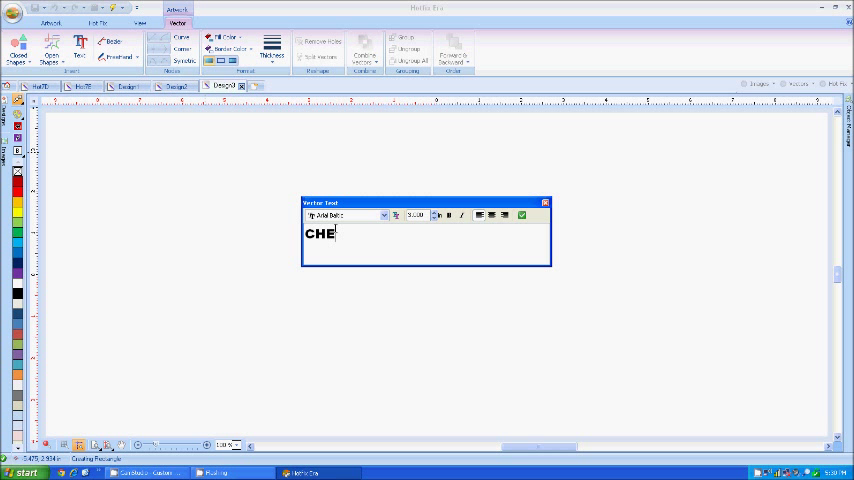
pyautogui.write('ER')
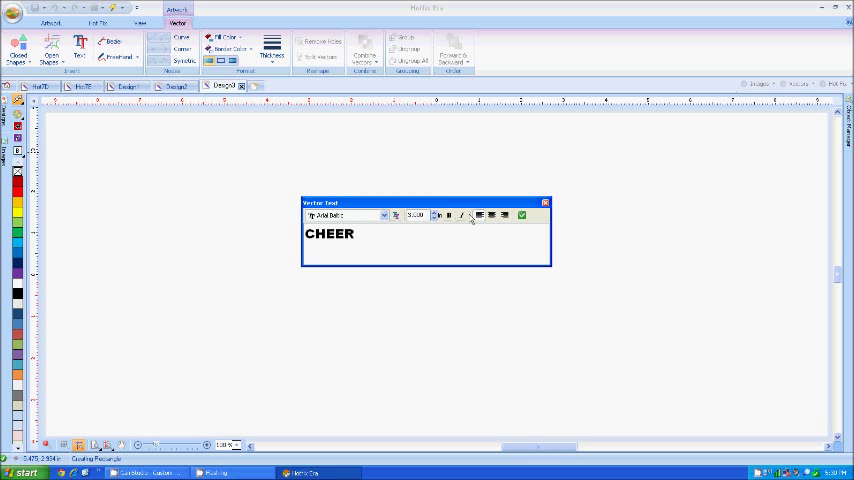
pyautogui.click(522, 216)
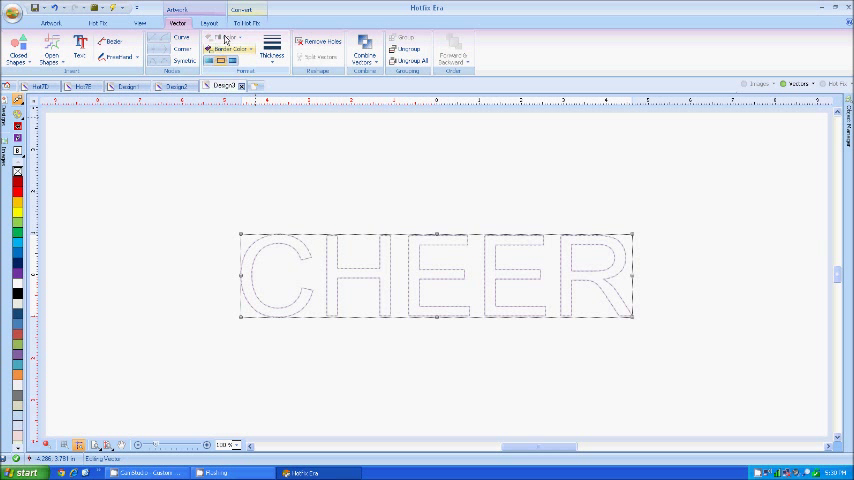
# Step: Apply Outline Hot Fix so purple rhinestone borders trace the thin CHEER letters
pyautogui.click(246, 24)
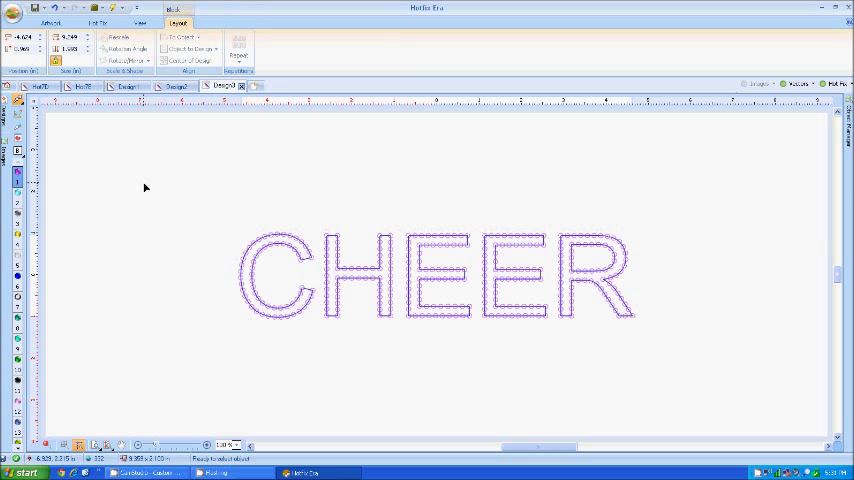
pyautogui.click(52, 22)
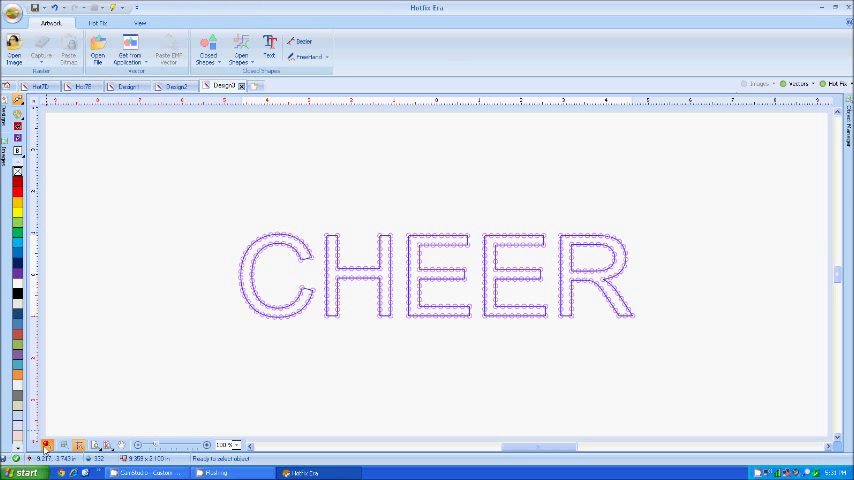